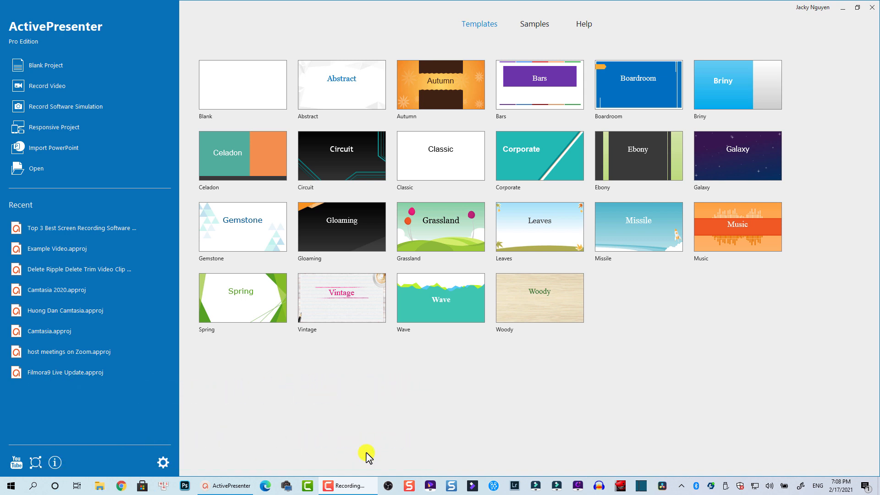
Start a video recording set to capture the full screen with webcam and audio on.
{"action": "left_click", "coordinate": [243, 156]}
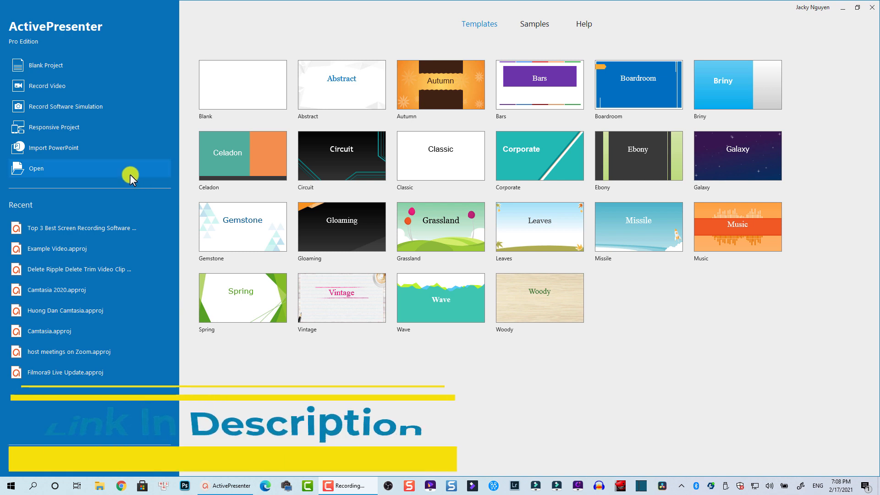
{"action": "mouse_move", "coordinate": [279, 140]}
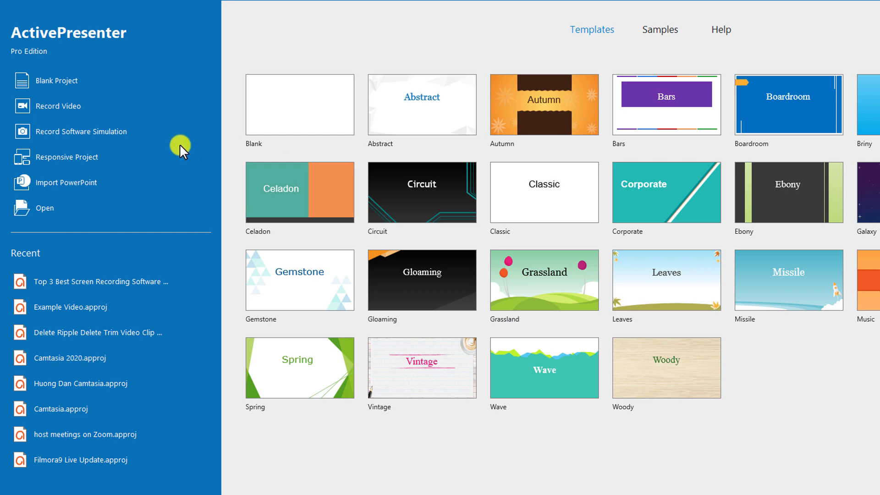
{"action": "mouse_move", "coordinate": [68, 106]}
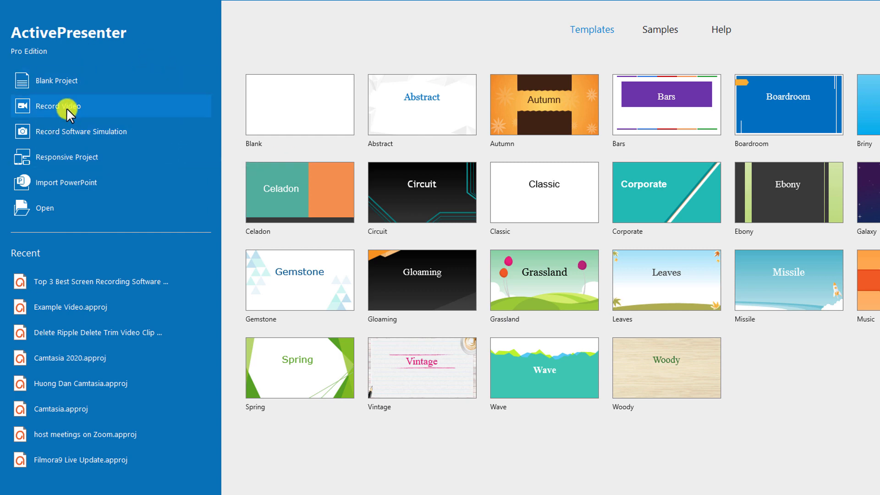
{"action": "mouse_move", "coordinate": [64, 106]}
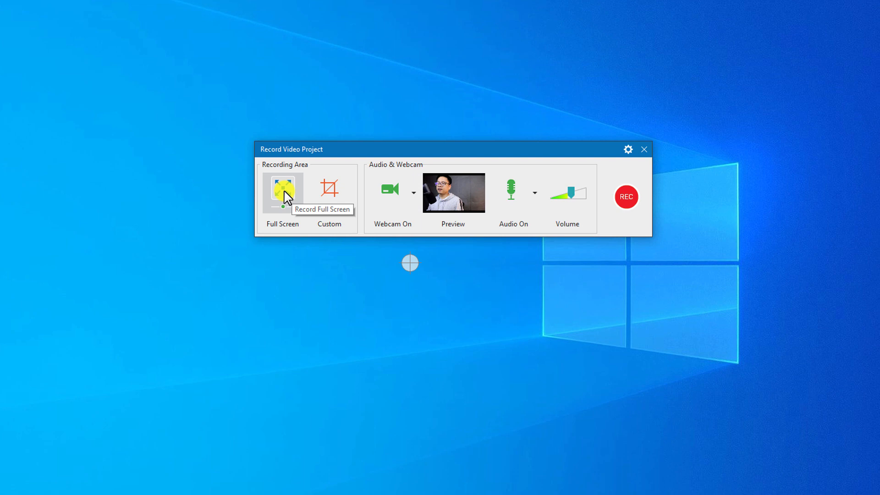
{"action": "mouse_move", "coordinate": [329, 193]}
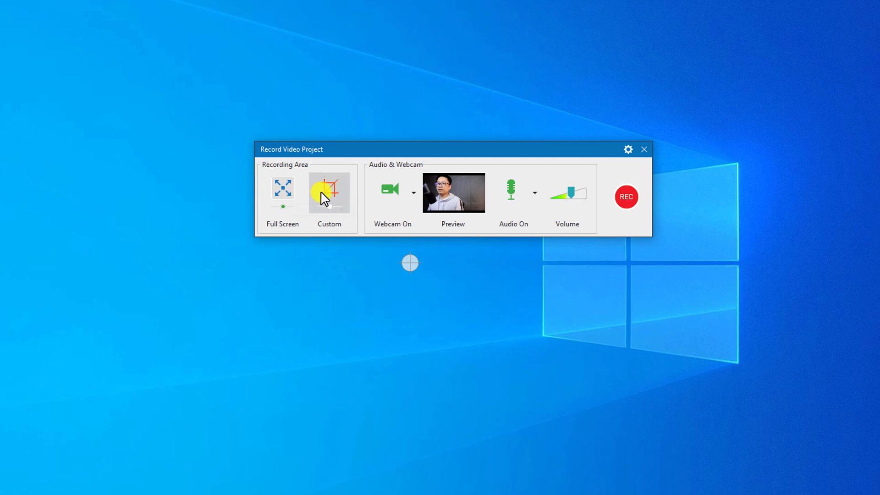
{"action": "mouse_move", "coordinate": [329, 193]}
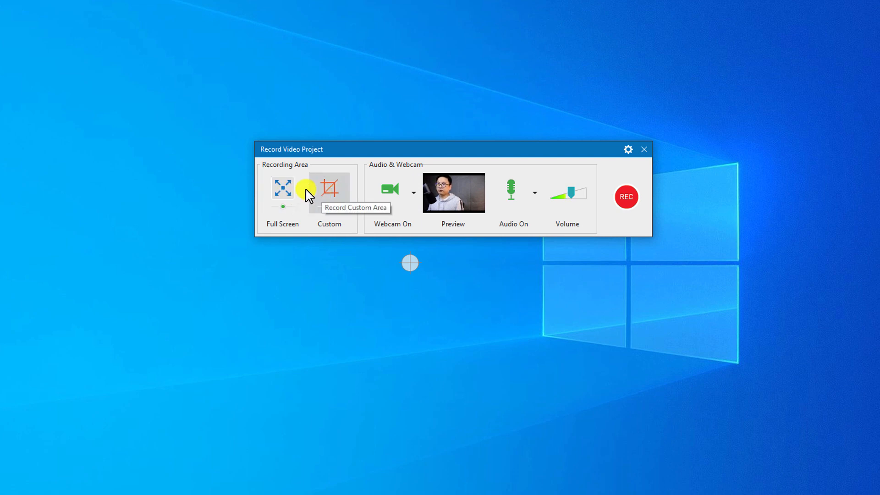
{"action": "mouse_move", "coordinate": [282, 197]}
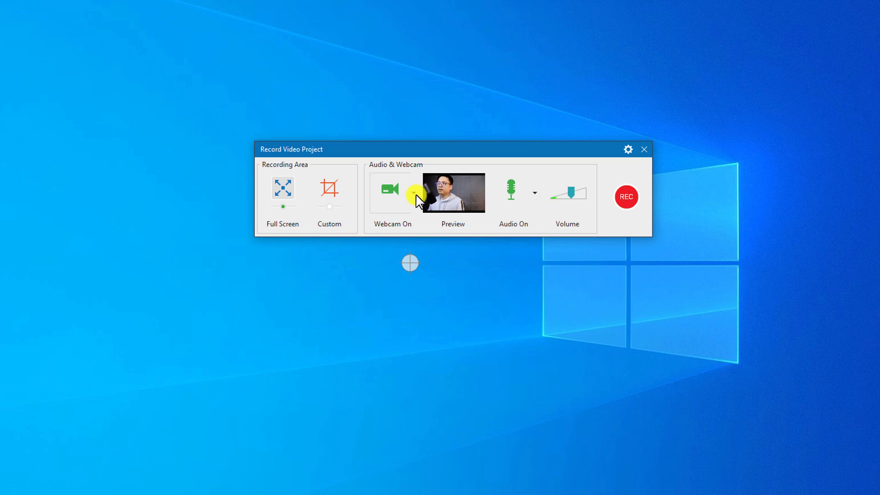
{"action": "left_click", "coordinate": [415, 197]}
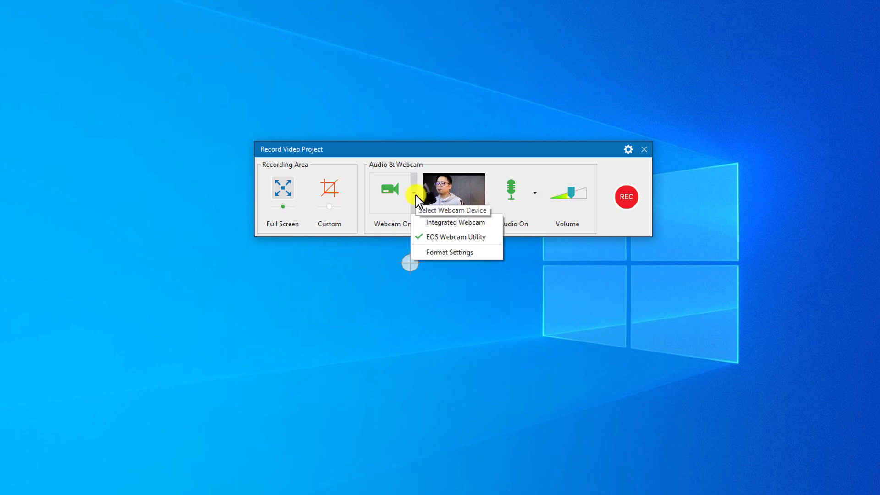
{"action": "mouse_move", "coordinate": [425, 223]}
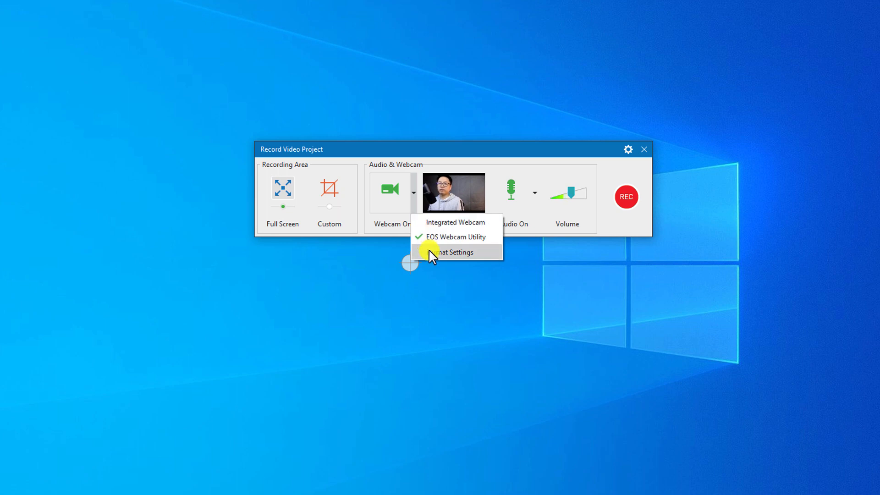
{"action": "left_click", "coordinate": [448, 252]}
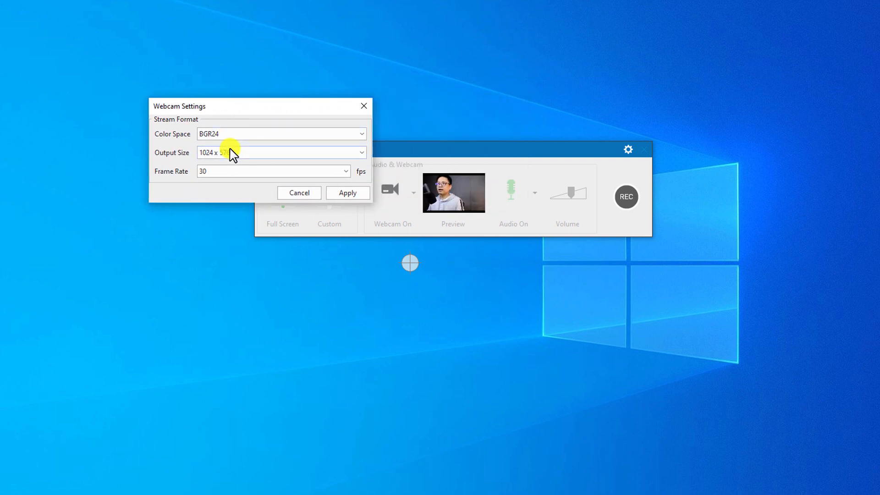
{"action": "left_click", "coordinate": [362, 152]}
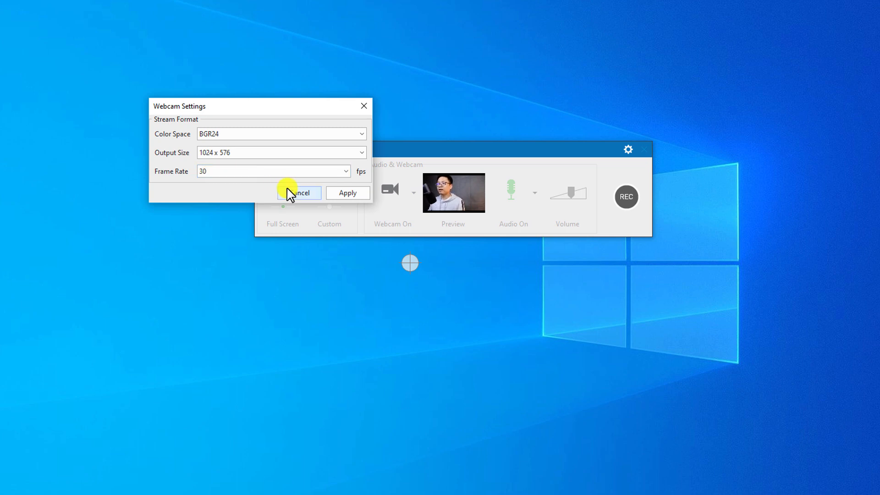
{"action": "left_click", "coordinate": [298, 192]}
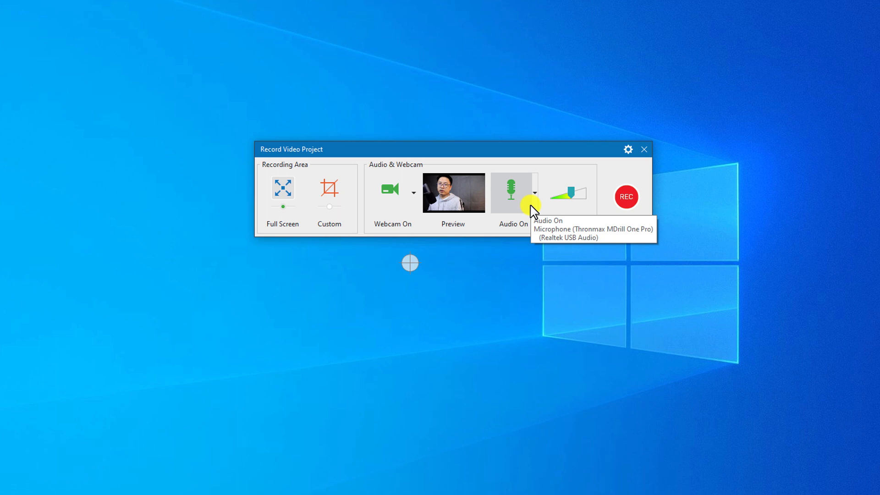
{"action": "mouse_move", "coordinate": [535, 202]}
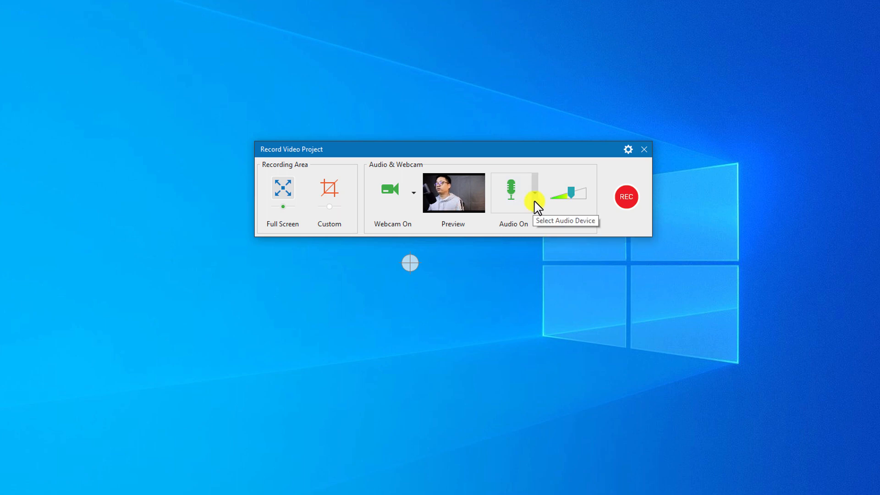
{"action": "left_click", "coordinate": [533, 200]}
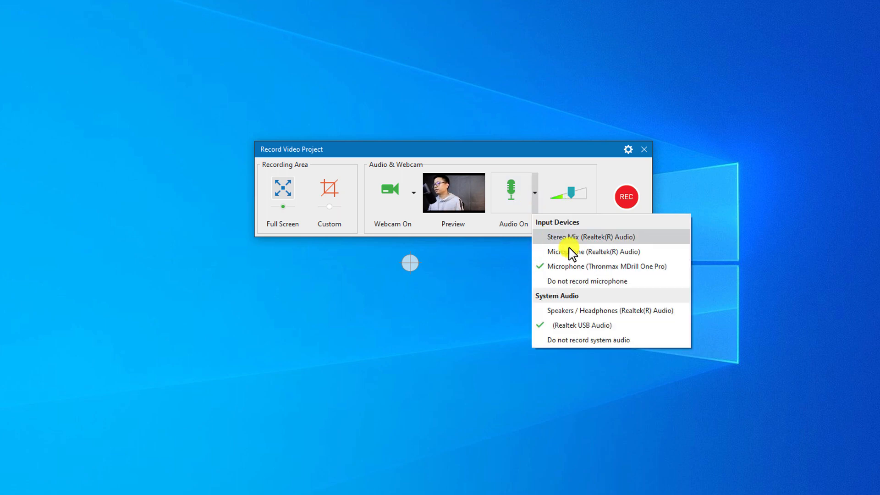
{"action": "mouse_move", "coordinate": [575, 280]}
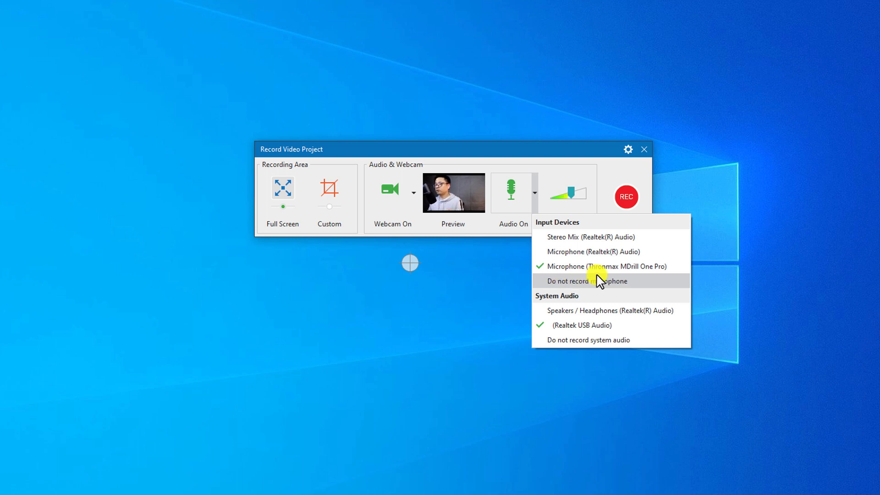
{"action": "mouse_move", "coordinate": [585, 285]}
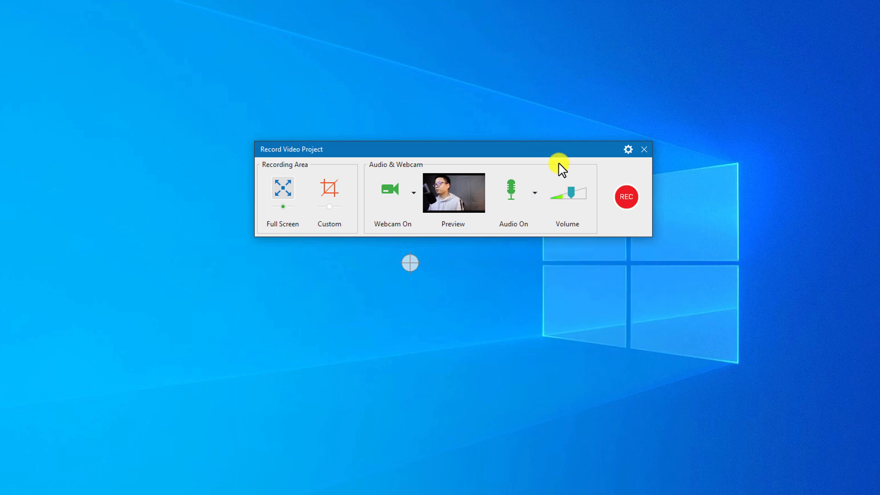
{"action": "mouse_move", "coordinate": [627, 197]}
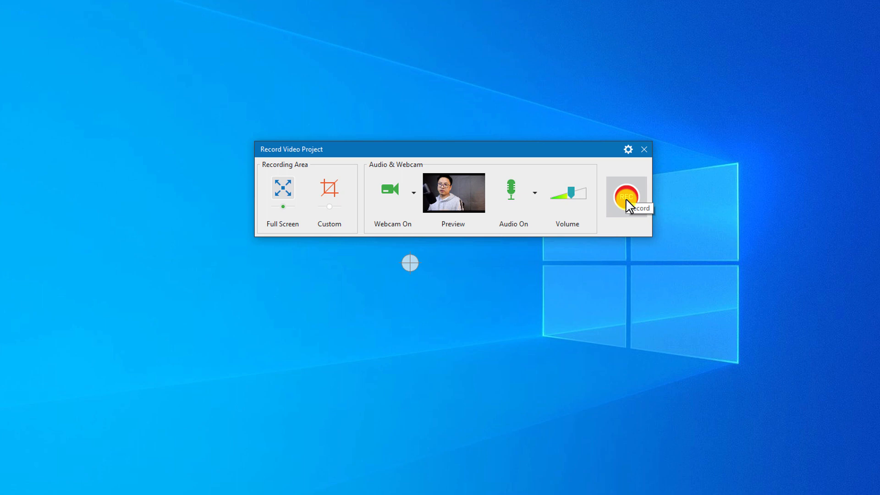
Begin the full-screen webcam recording with the REC button.
{"action": "left_click", "coordinate": [626, 196]}
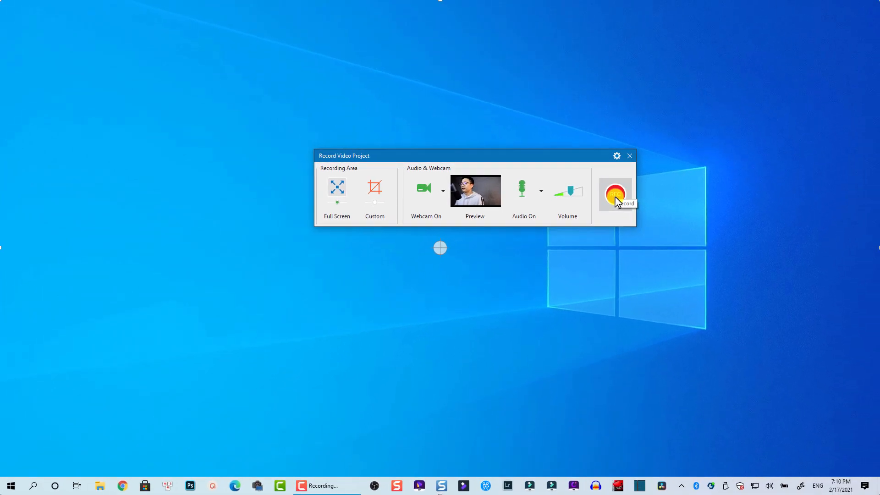
{"action": "left_click", "coordinate": [616, 194]}
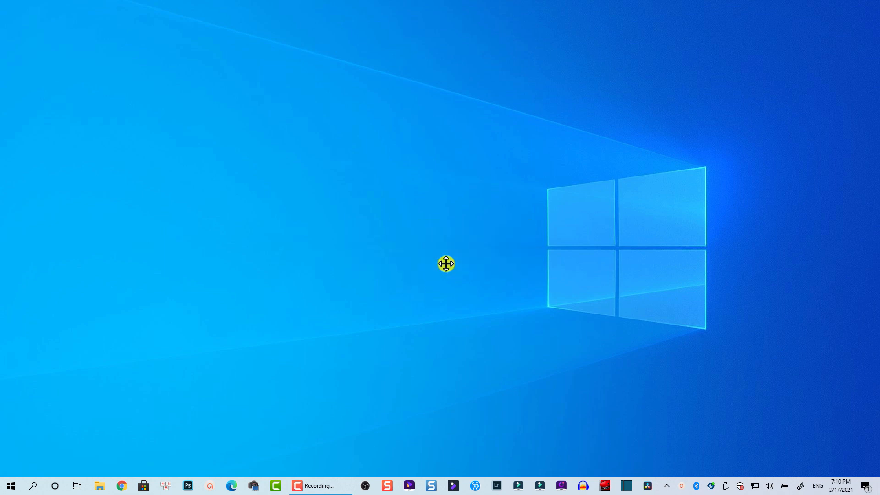
{"action": "mouse_move", "coordinate": [264, 253]}
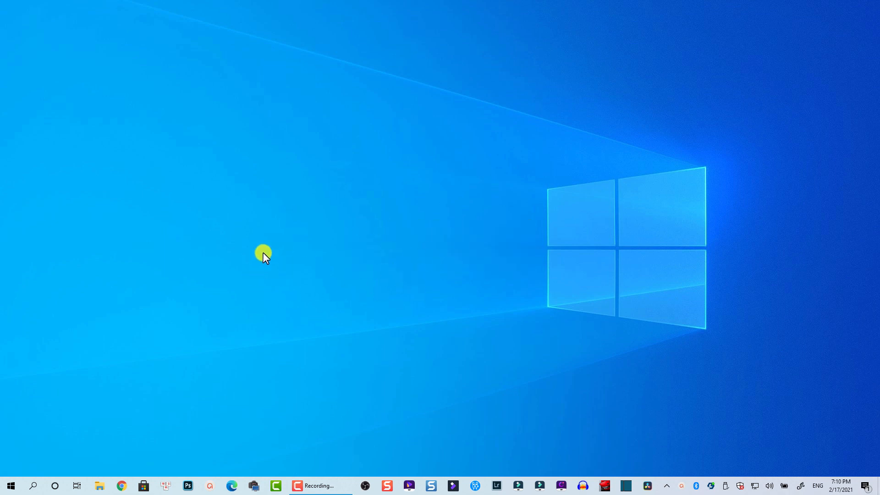
{"action": "mouse_move", "coordinate": [380, 250]}
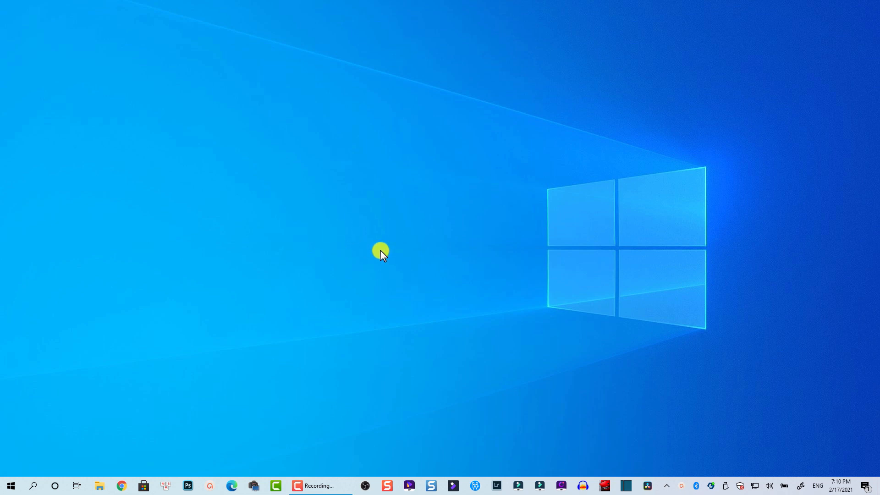
{"action": "mouse_move", "coordinate": [313, 140]}
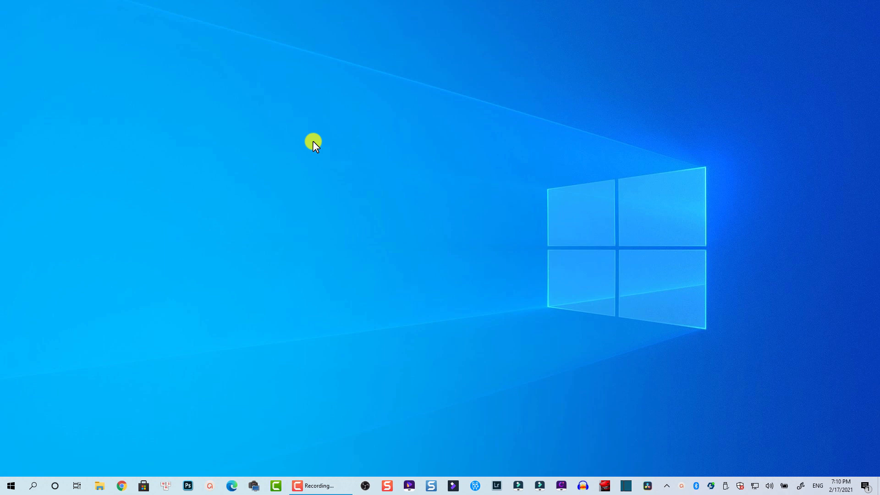
{"action": "mouse_move", "coordinate": [318, 152]}
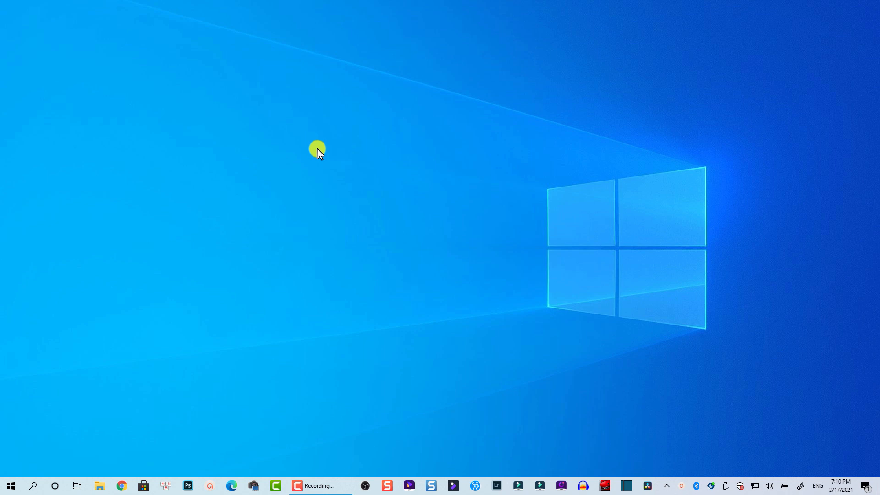
{"action": "mouse_move", "coordinate": [325, 168]}
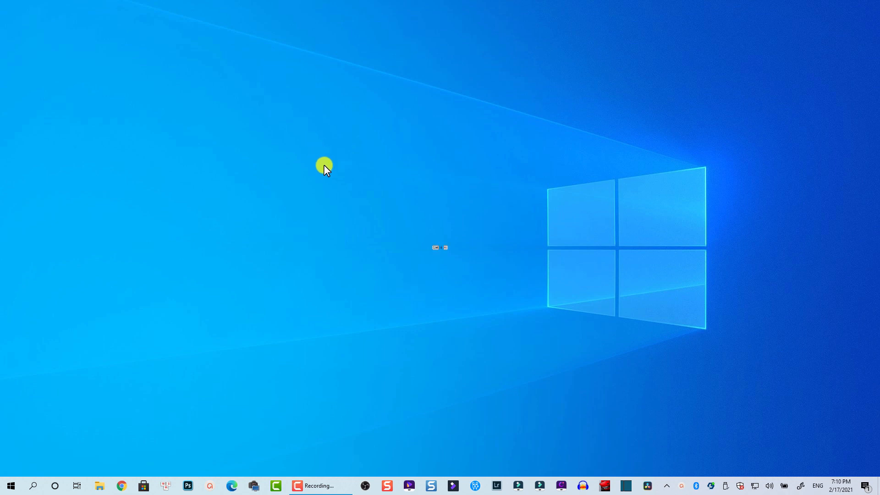
Try Ctrl+End, then show the Recording Toolbar with the webcam preview from the tray.
{"action": "key", "text": "Ctrl+End"}
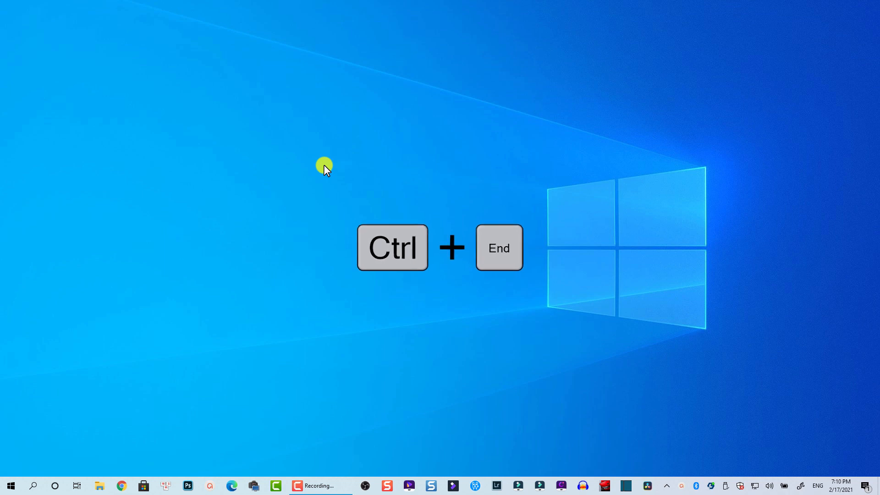
{"action": "key", "text": "ctrl+end"}
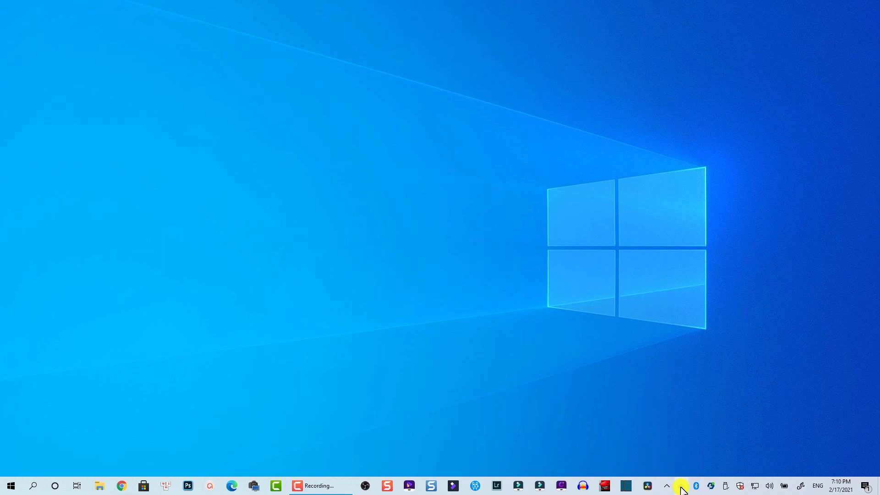
{"action": "mouse_move", "coordinate": [680, 485]}
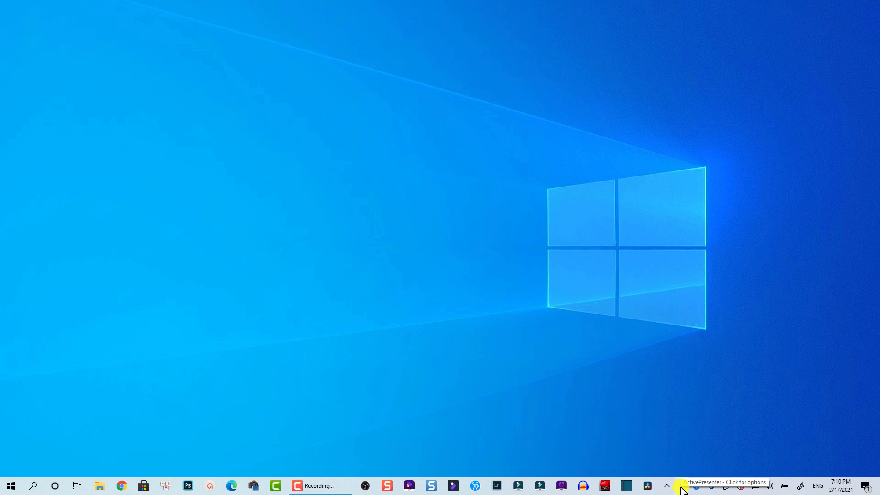
{"action": "left_click", "coordinate": [681, 485]}
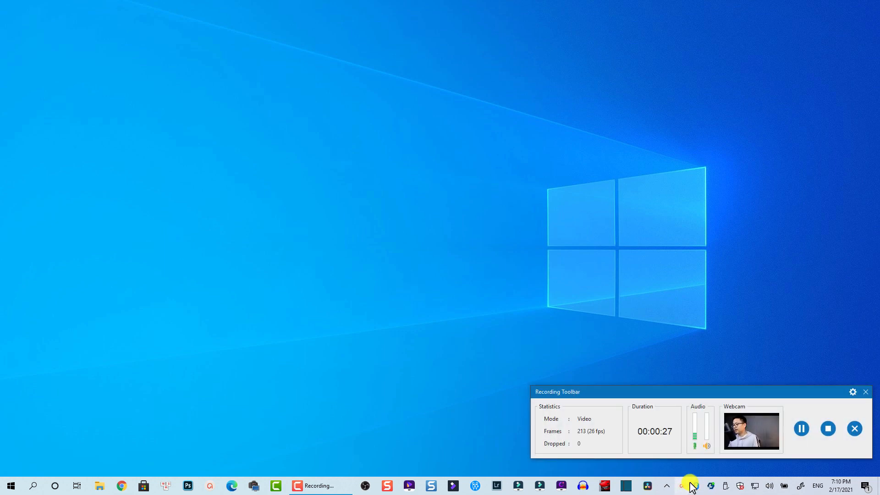
{"action": "mouse_move", "coordinate": [828, 429]}
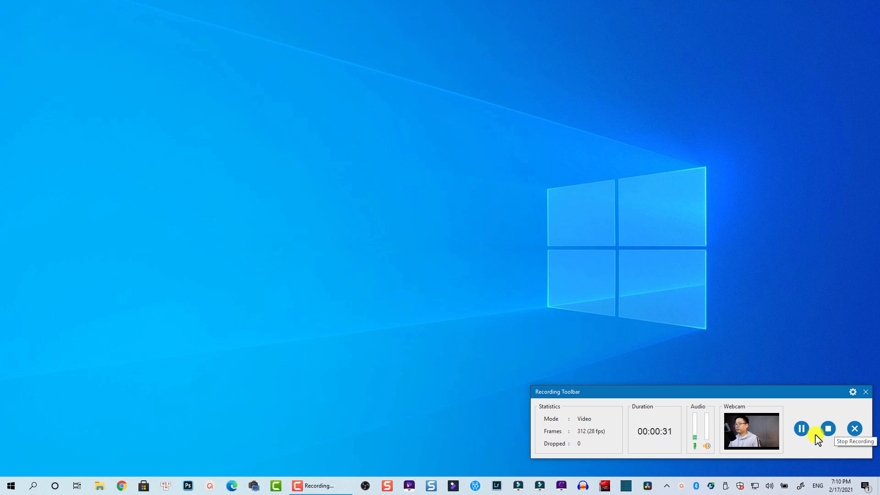
{"action": "mouse_move", "coordinate": [853, 430]}
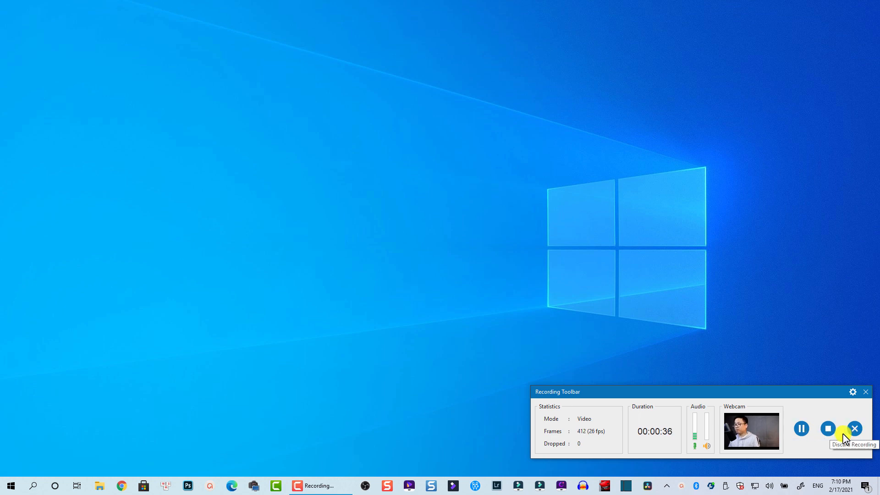
{"action": "mouse_move", "coordinate": [827, 428]}
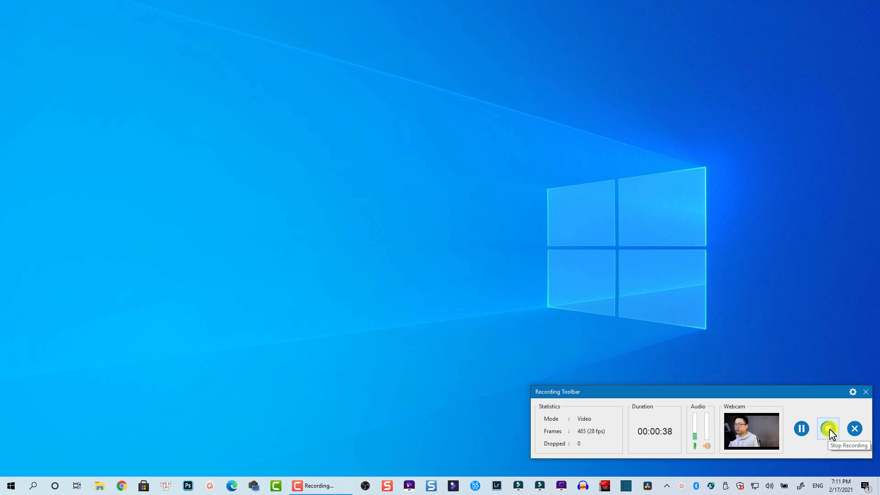
Stop the roughly 38-second recording so it loads as a new project.
{"action": "left_click", "coordinate": [827, 430]}
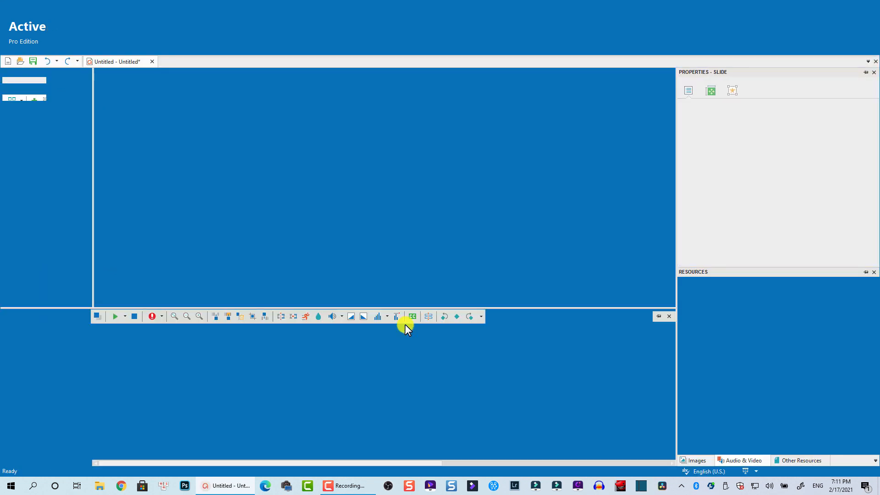
{"action": "mouse_move", "coordinate": [405, 328]}
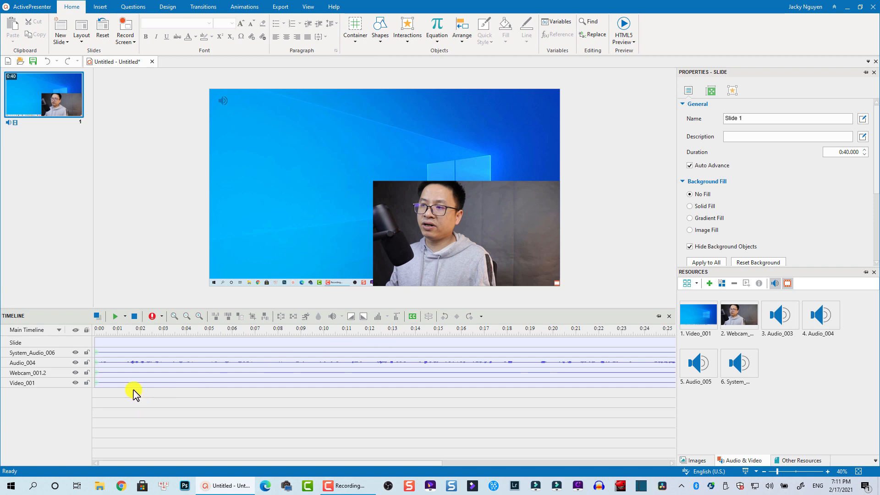
{"action": "mouse_move", "coordinate": [210, 349]}
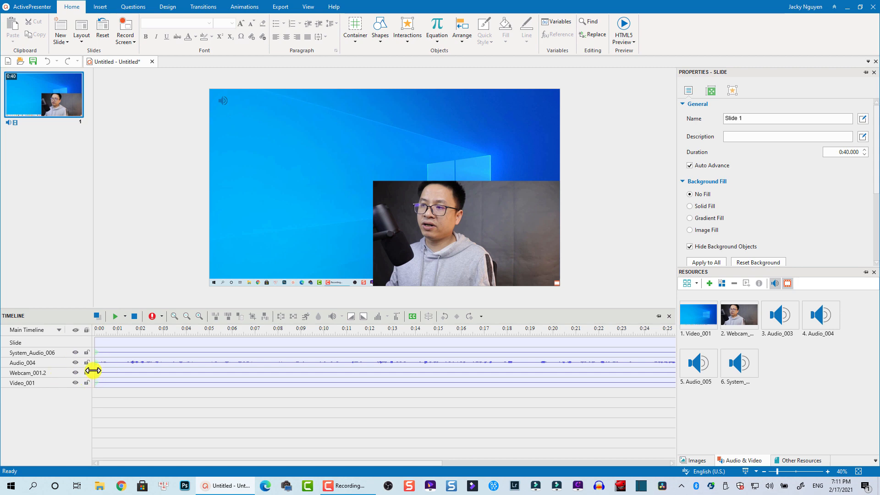
Delete the Video_001 and System_Audio_006 tracks, then select the webcam clip.
{"action": "left_click", "coordinate": [45, 372]}
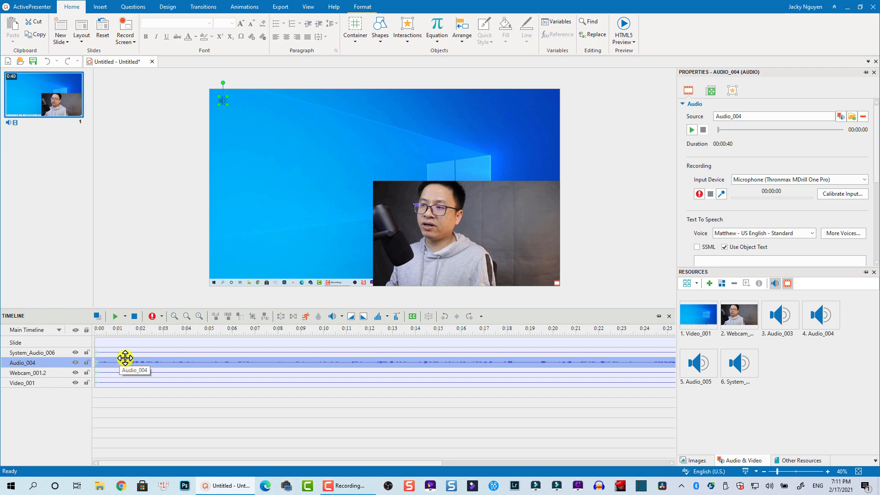
{"action": "left_click", "coordinate": [30, 353]}
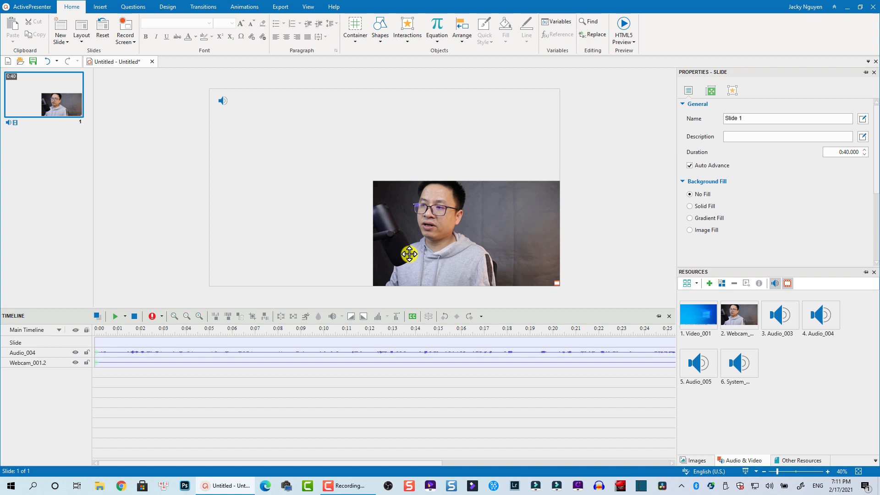
{"action": "left_click", "coordinate": [465, 233]}
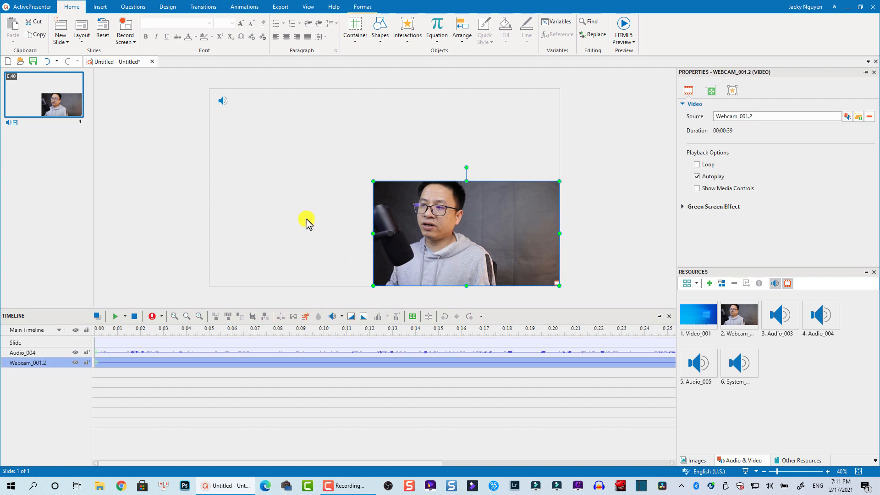
{"action": "mouse_move", "coordinate": [283, 152]}
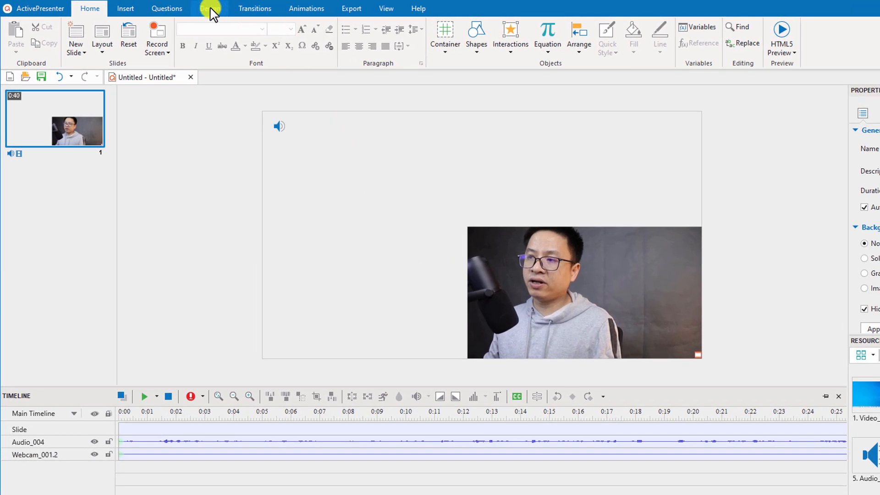
Apply the black background preset and enlarge the webcam clip to fill the slide.
{"action": "left_click", "coordinate": [210, 9]}
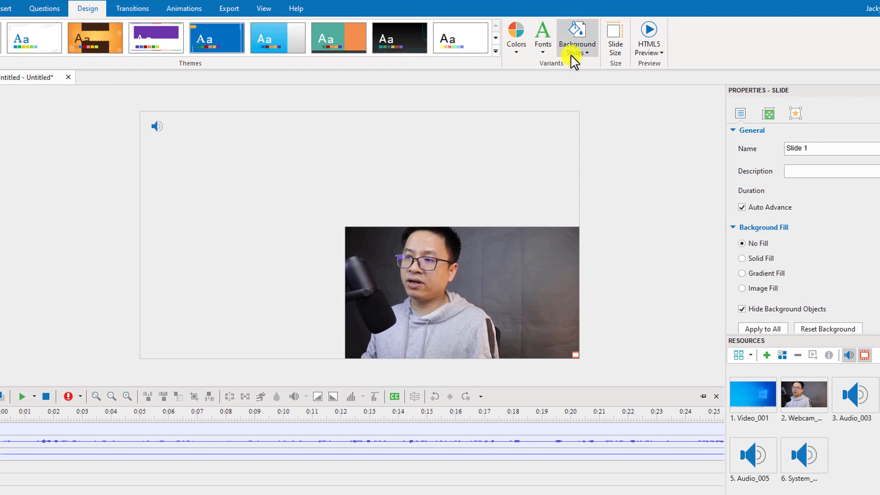
{"action": "left_click", "coordinate": [577, 37]}
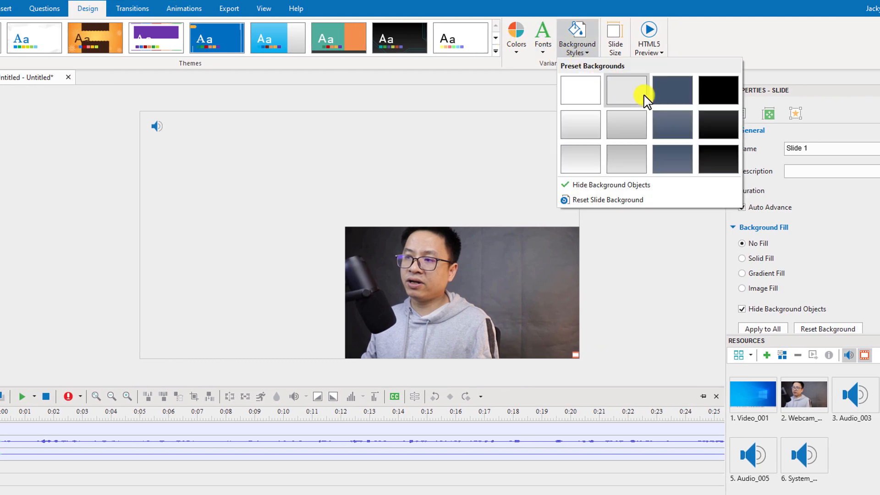
{"action": "left_click", "coordinate": [718, 91]}
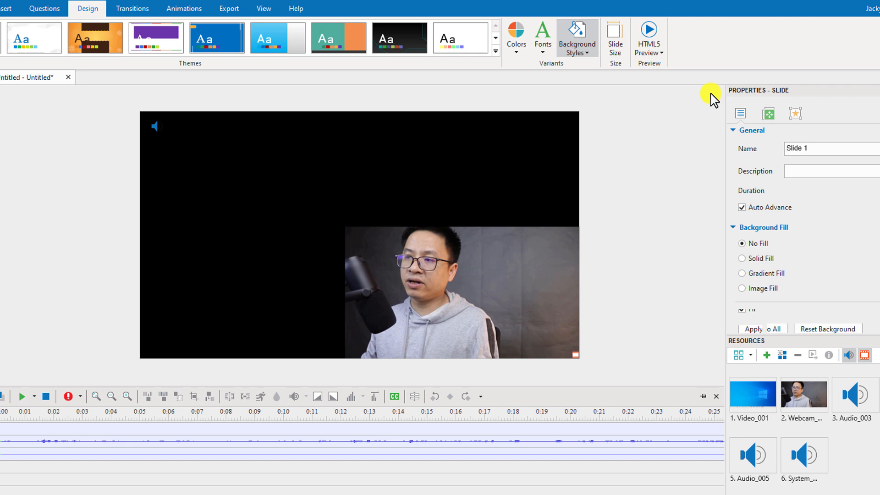
{"action": "left_click", "coordinate": [741, 258]}
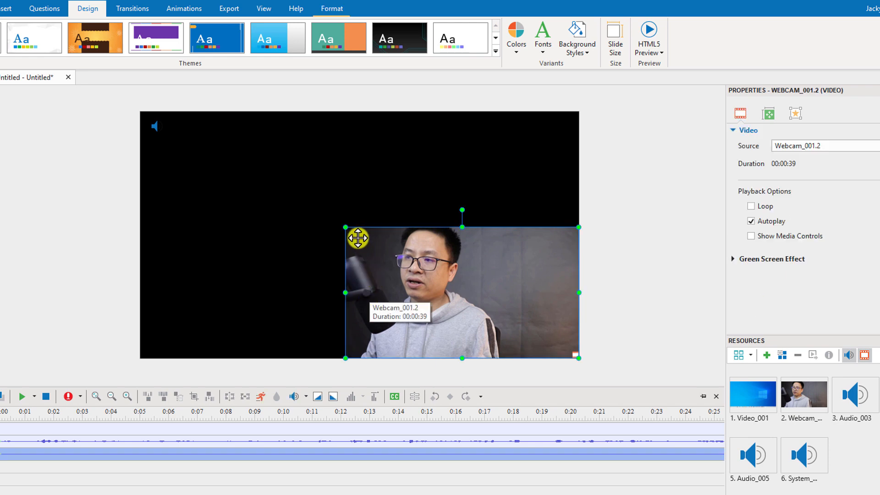
{"action": "left_click_drag", "start_coordinate": [347, 227], "coordinate": [173, 129]}
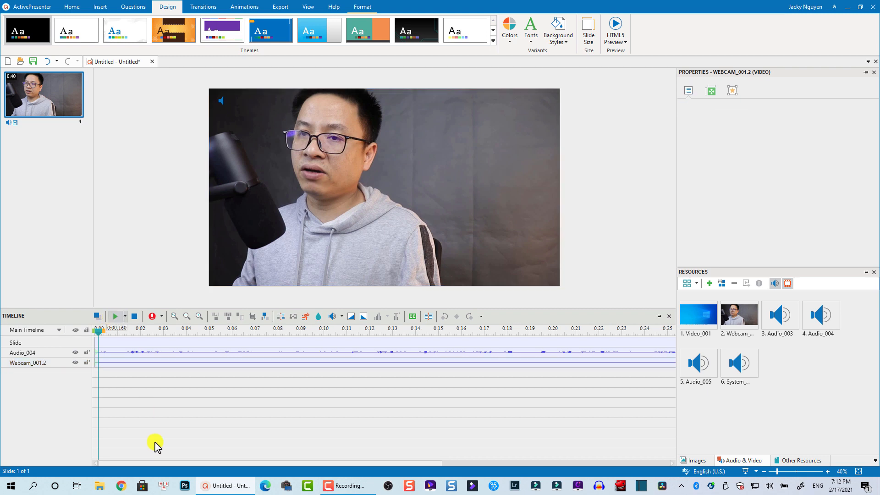
Deselect the webcam clip, preview its playback, and show the export options.
{"action": "left_click", "coordinate": [114, 315]}
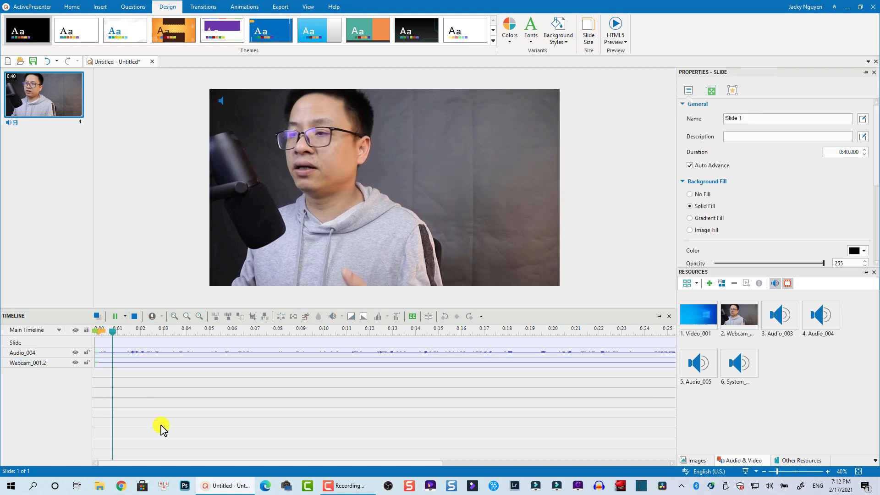
{"action": "left_click", "coordinate": [160, 331]}
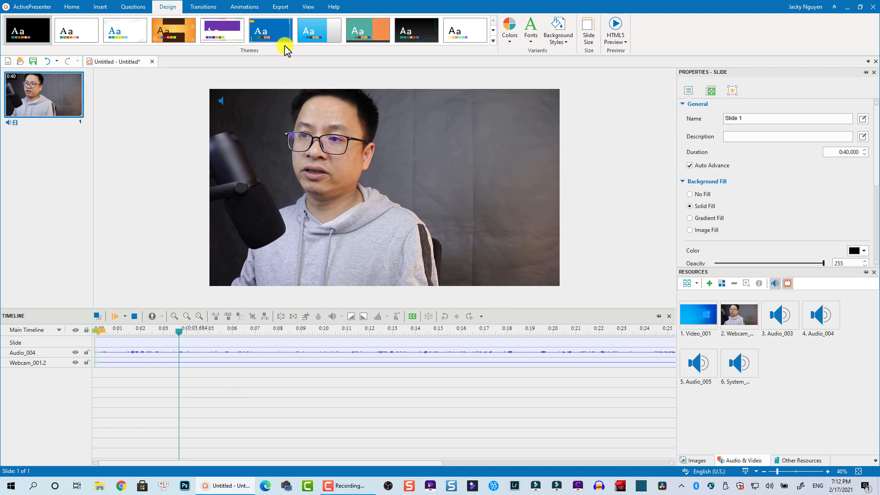
{"action": "left_click", "coordinate": [280, 7]}
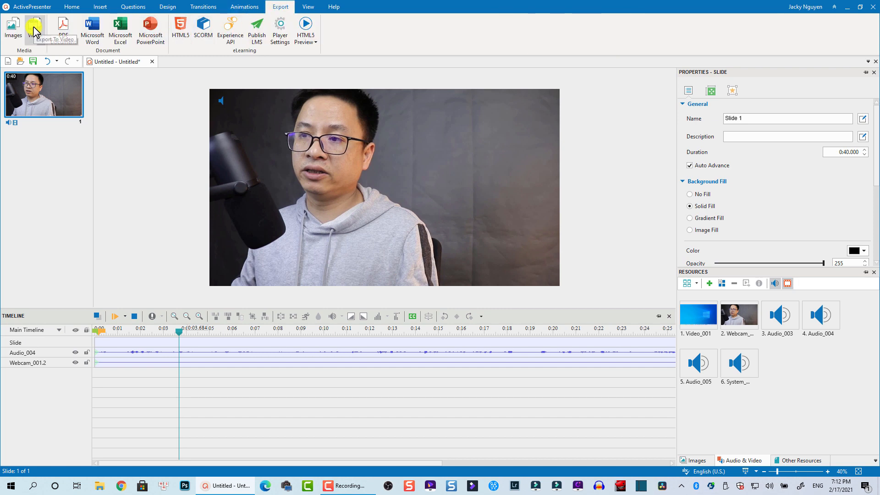
Export video as MP4, naming the file Webcam Video.mp4 and saving to the Desktop.
{"action": "left_click", "coordinate": [34, 27]}
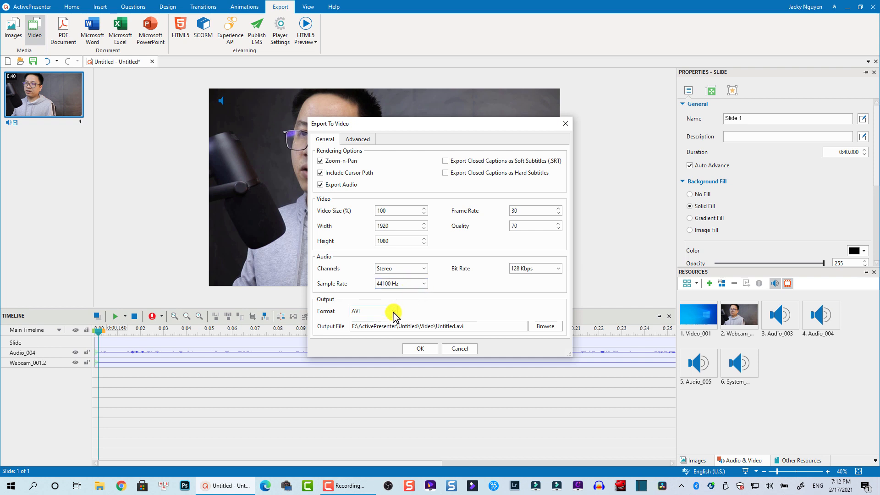
{"action": "left_click", "coordinate": [392, 310]}
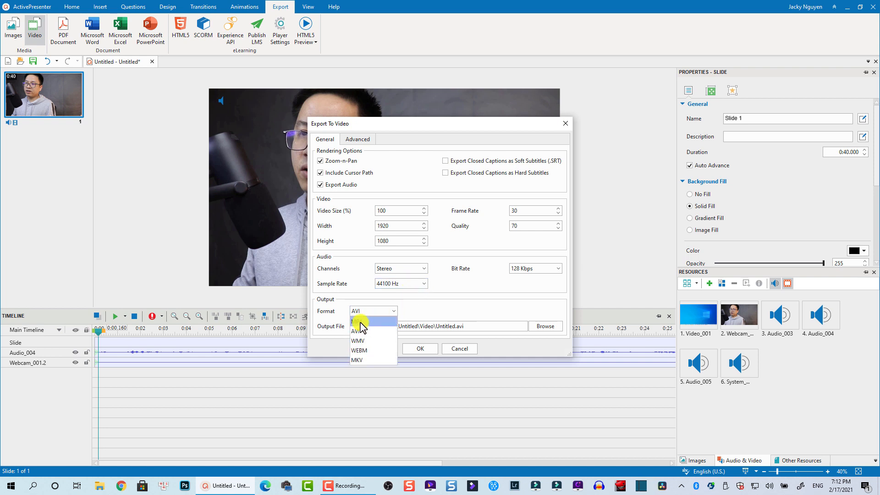
{"action": "left_click", "coordinate": [359, 320]}
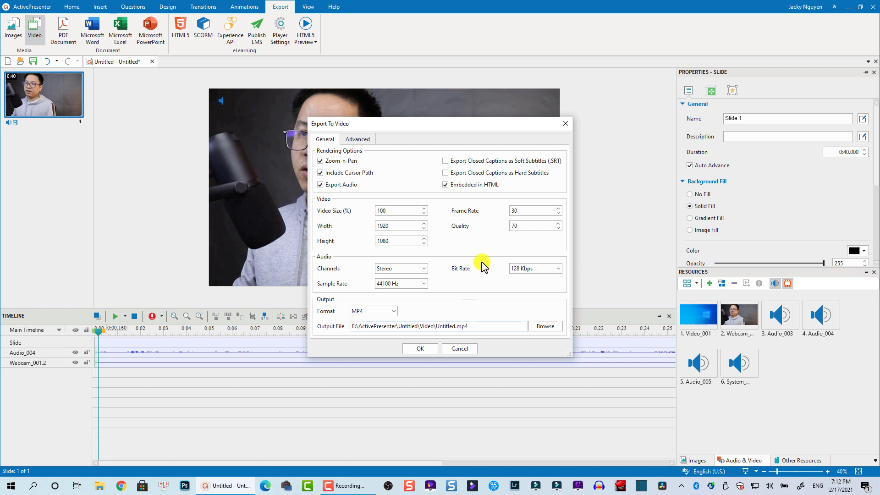
{"action": "mouse_move", "coordinate": [519, 232]}
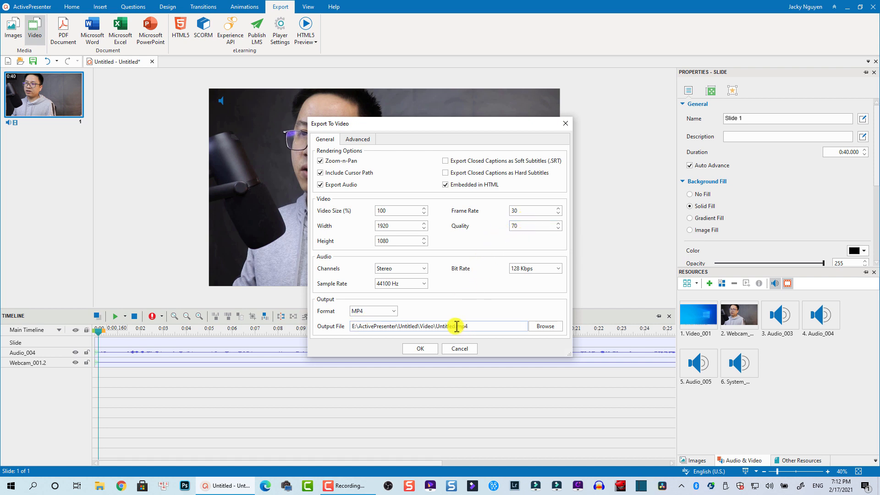
{"action": "double_click", "coordinate": [445, 326]}
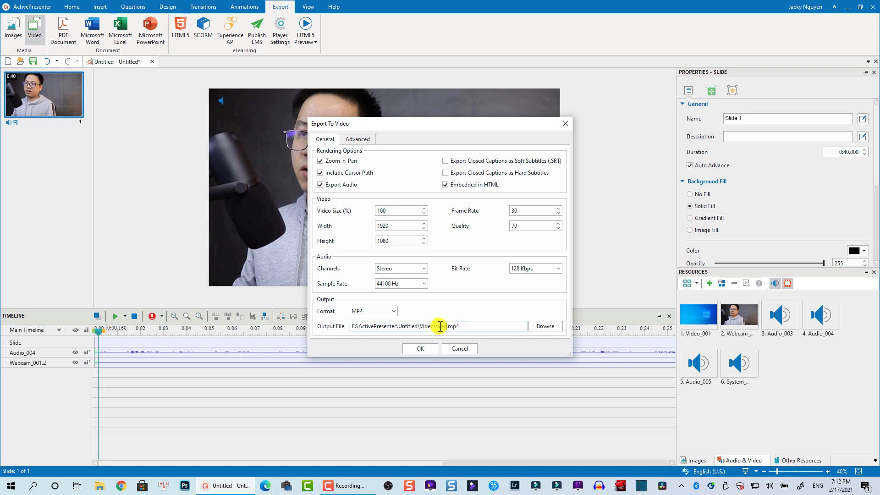
{"action": "type", "text": "cam Vide"}
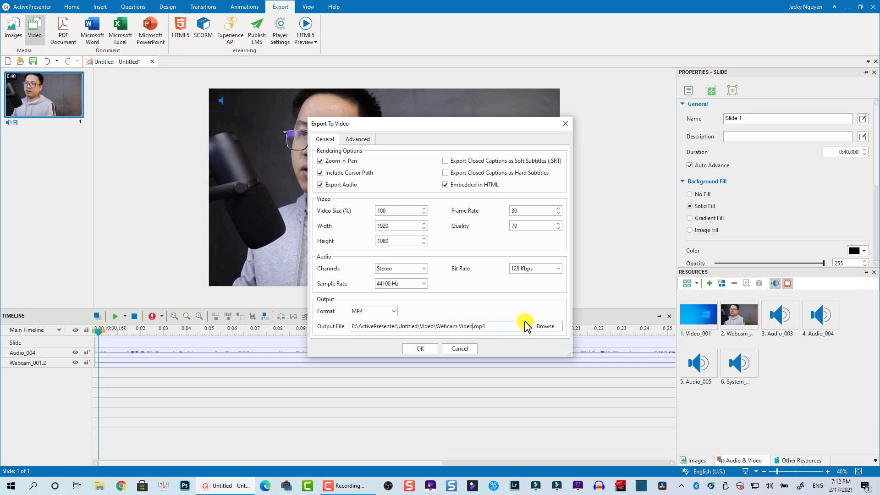
{"action": "left_click", "coordinate": [544, 326]}
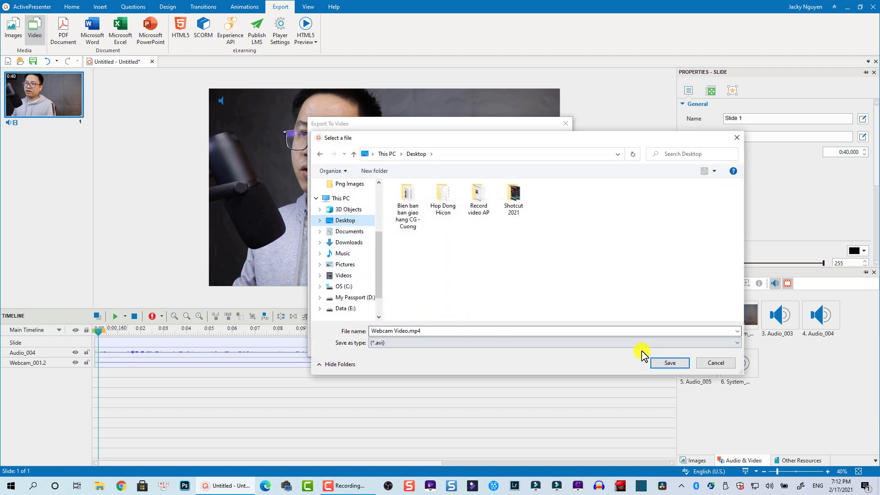
{"action": "left_click", "coordinate": [669, 362]}
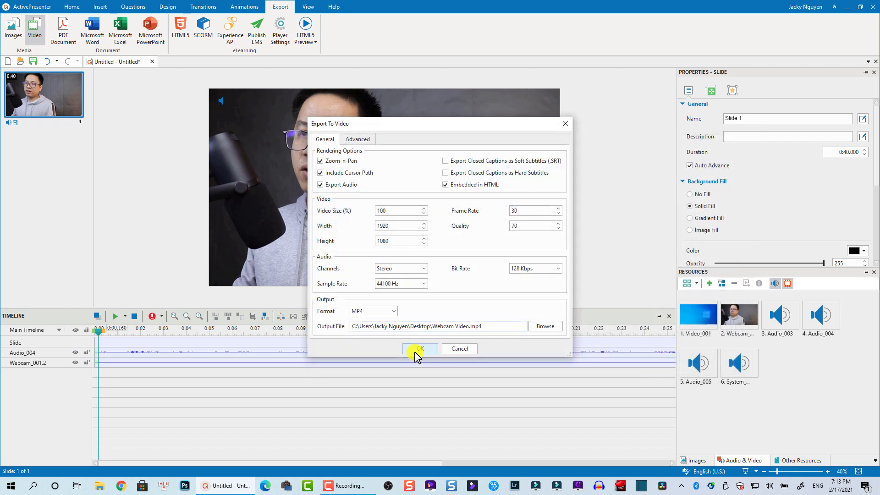
Confirm the export and open the Desktop folder holding the exported video.
{"action": "left_click", "coordinate": [419, 349]}
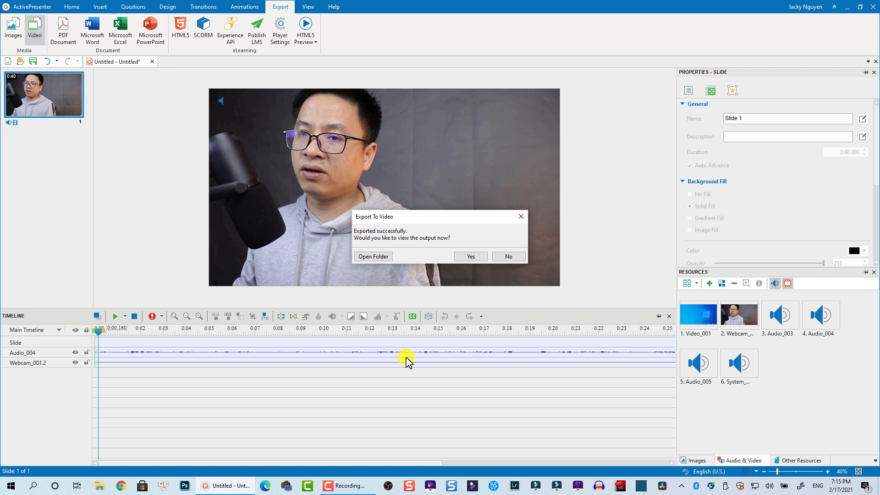
{"action": "mouse_move", "coordinate": [391, 304]}
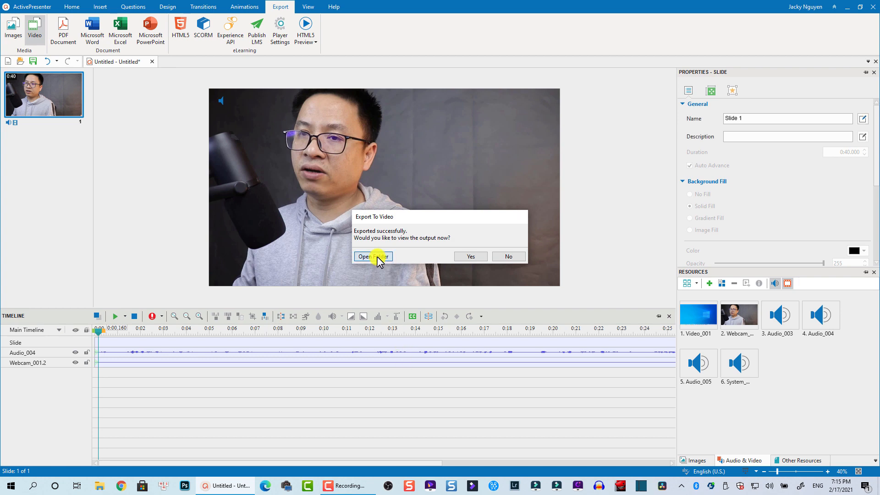
{"action": "left_click", "coordinate": [365, 257]}
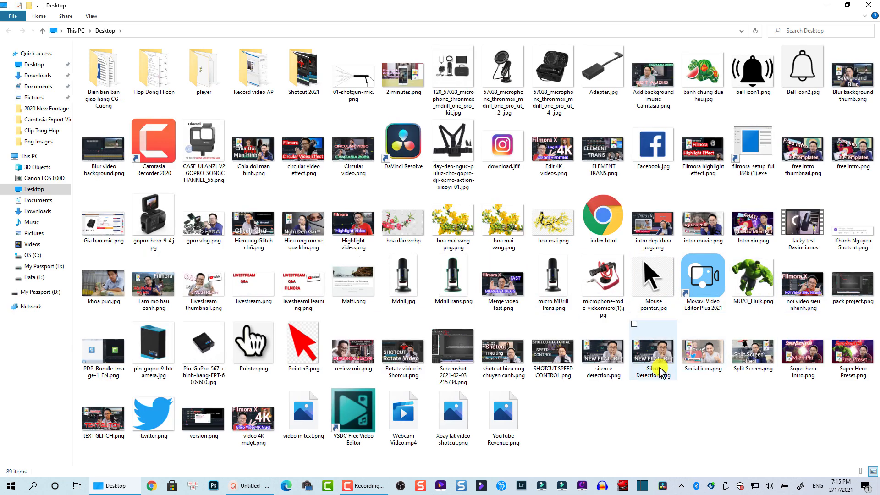
{"action": "mouse_move", "coordinate": [403, 420]}
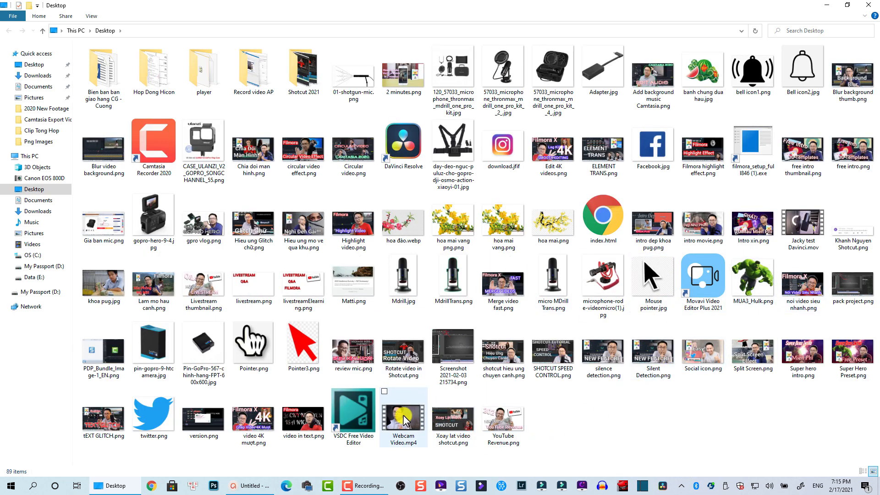
{"action": "mouse_move", "coordinate": [402, 419]}
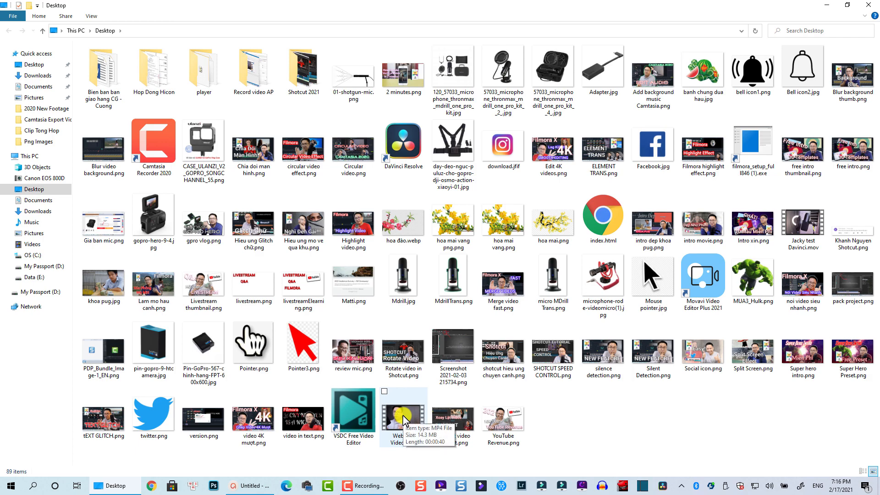
Play Webcam Video.mp4 from the Desktop folder.
{"action": "double_click", "coordinate": [402, 404]}
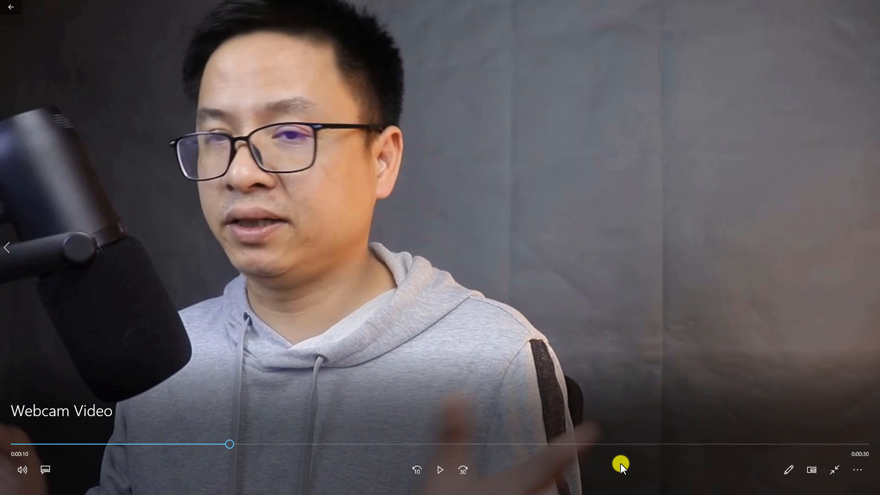